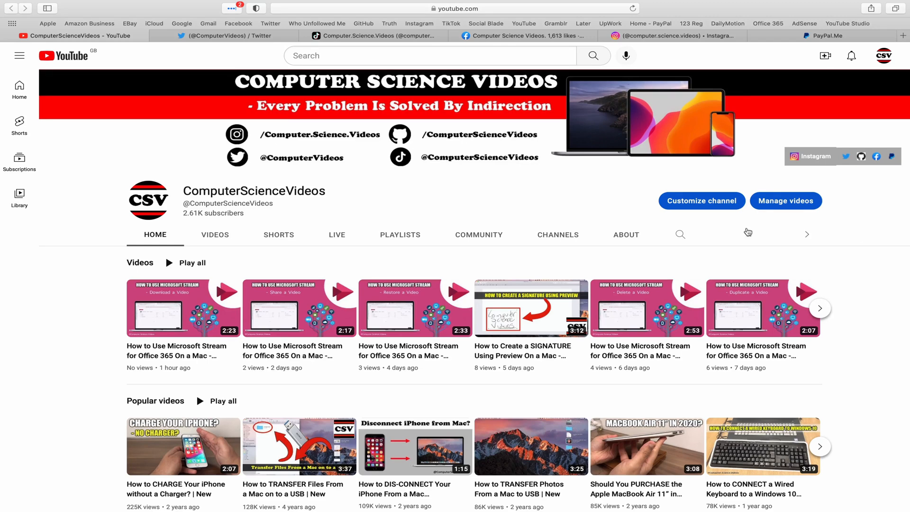
- Browse the channel's Twitter and Facebook pages, then close Safari
click(214, 36)
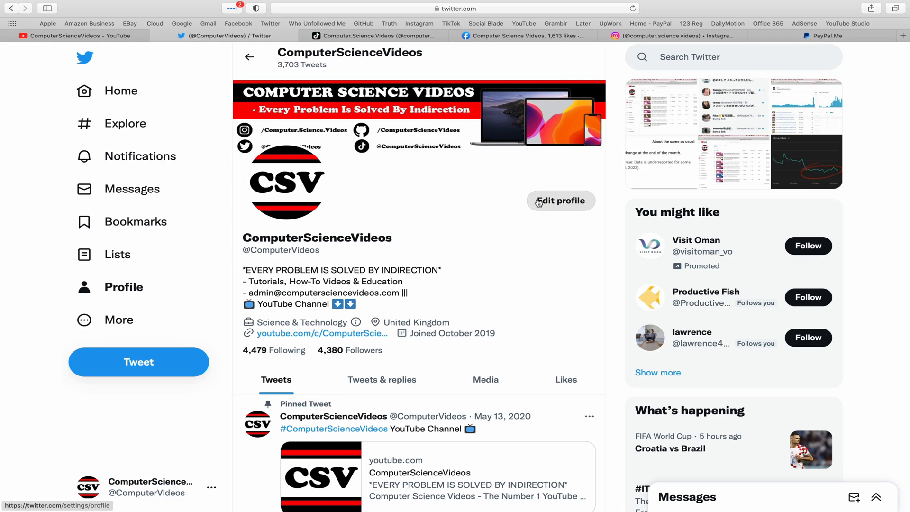
click(376, 36)
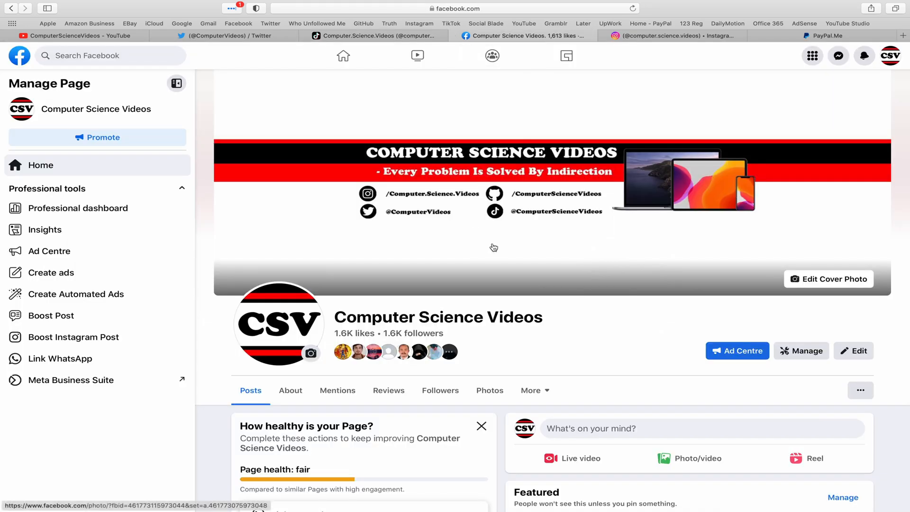
mouse_move(701, 51)
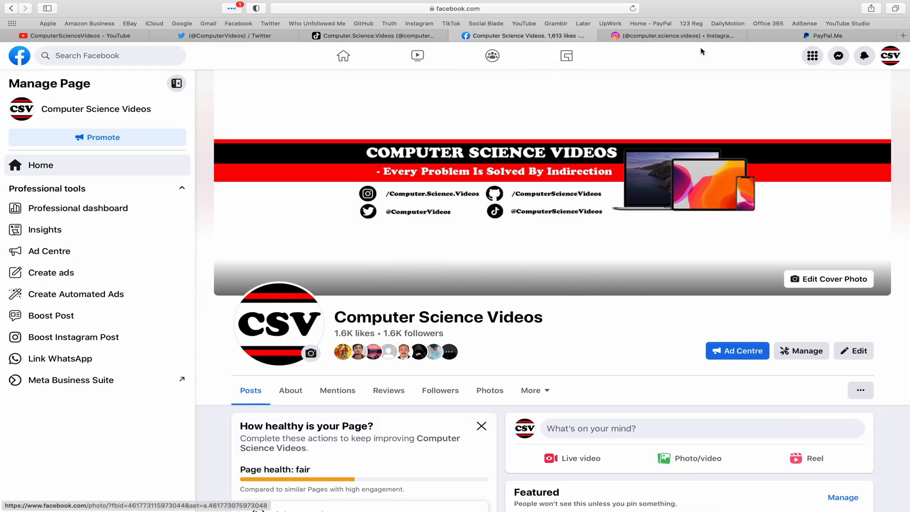
click(659, 36)
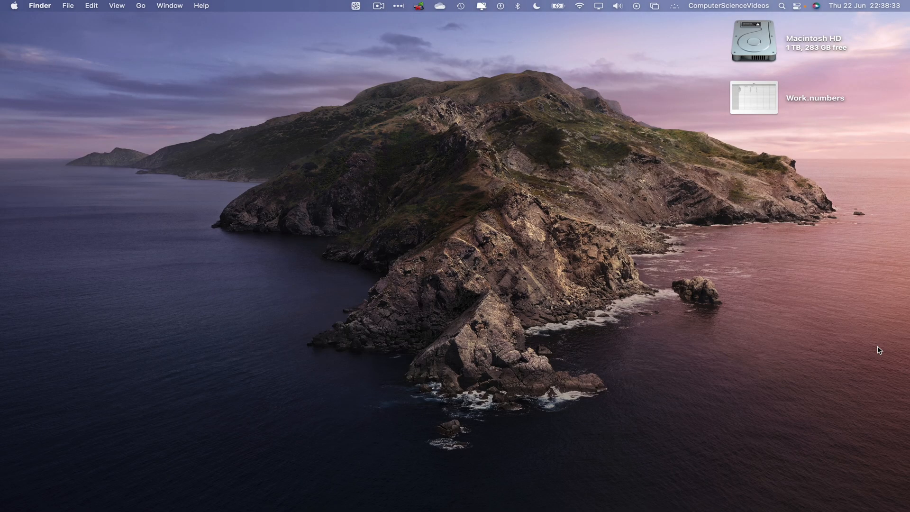
- Open Work.numbers from the Desktop in Numbers
click(108, 492)
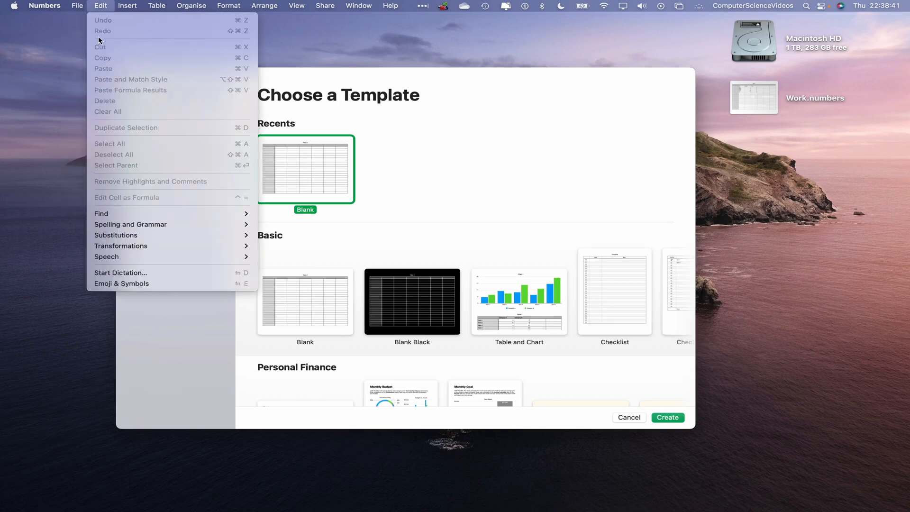
click(547, 75)
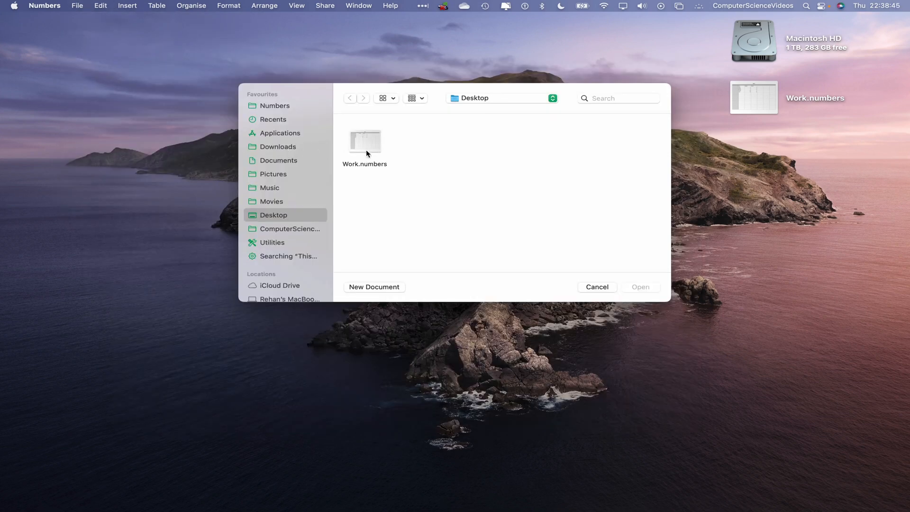
click(365, 143)
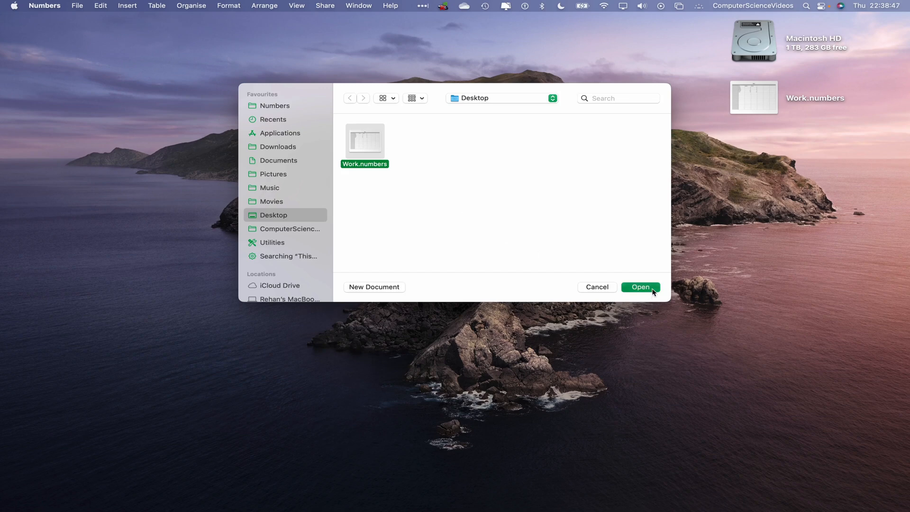
click(641, 286)
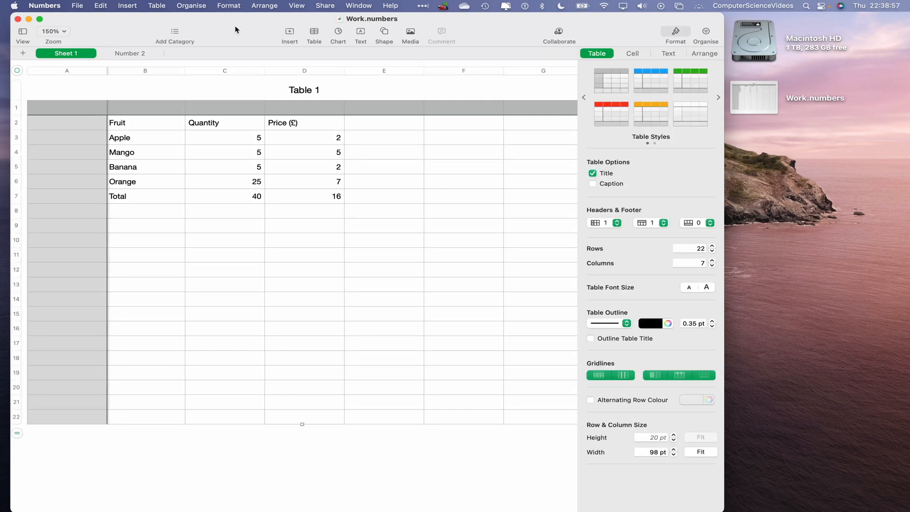
click(409, 34)
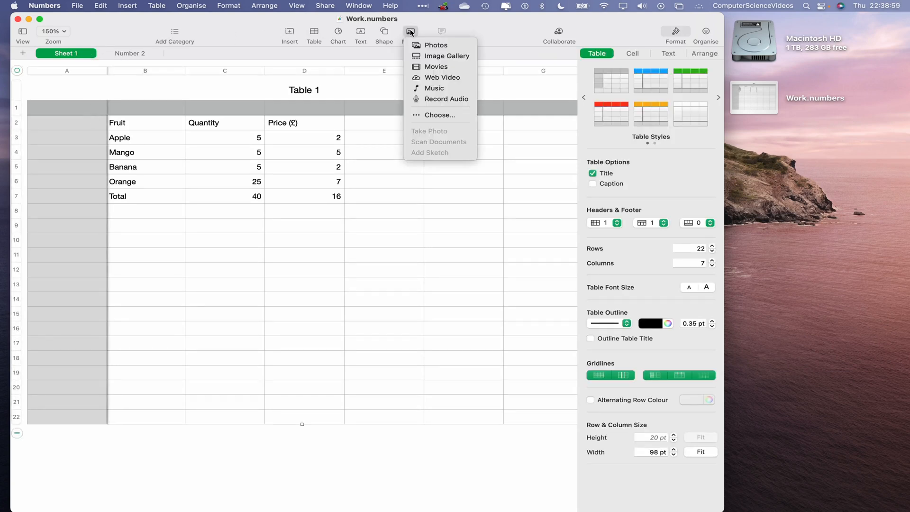
mouse_move(436, 45)
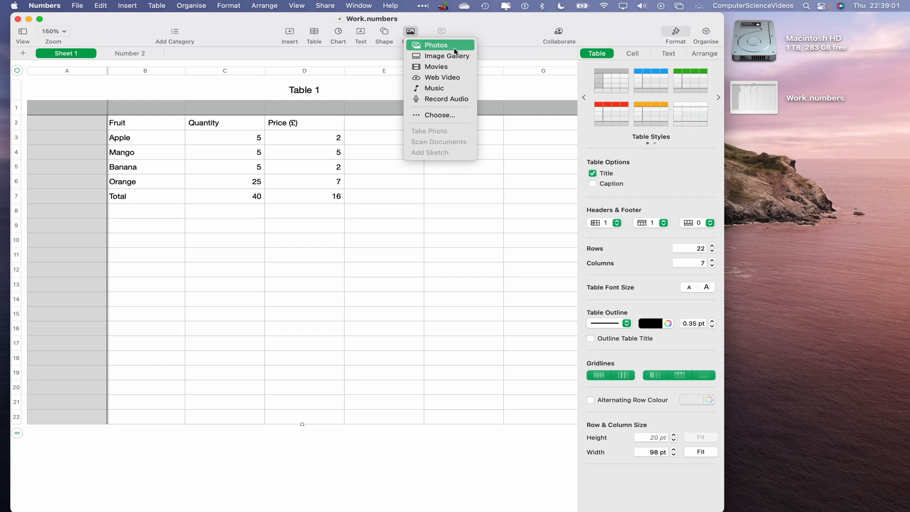
mouse_move(447, 56)
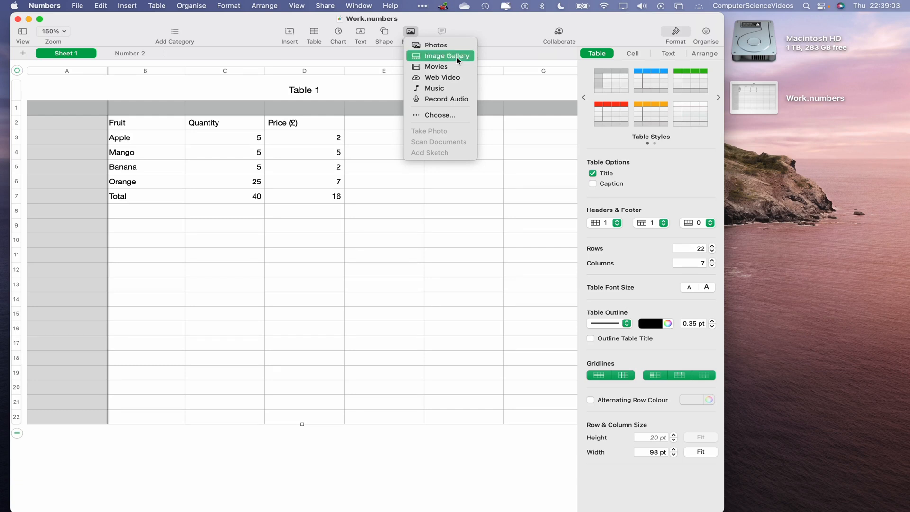
mouse_move(447, 99)
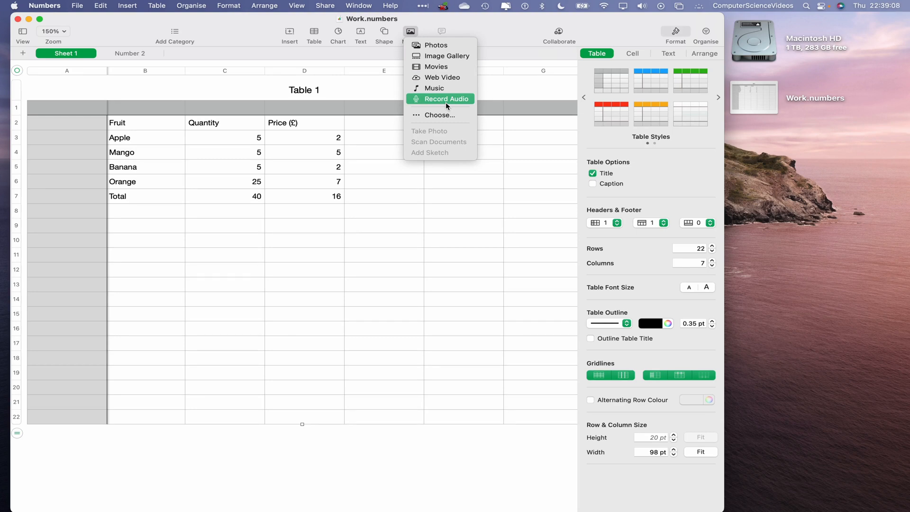
click(436, 45)
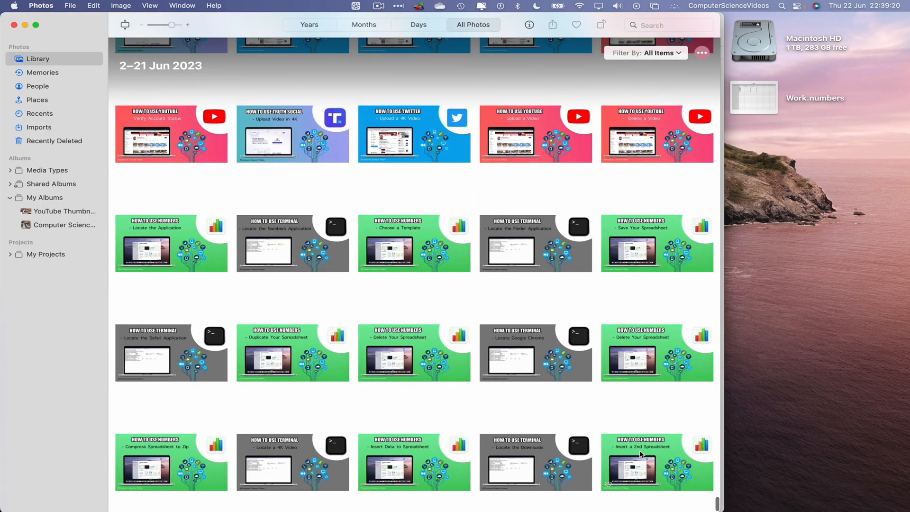
- Select the green 'Insert a 2nd Spreadsheet' thumbnail in Photos
click(40, 6)
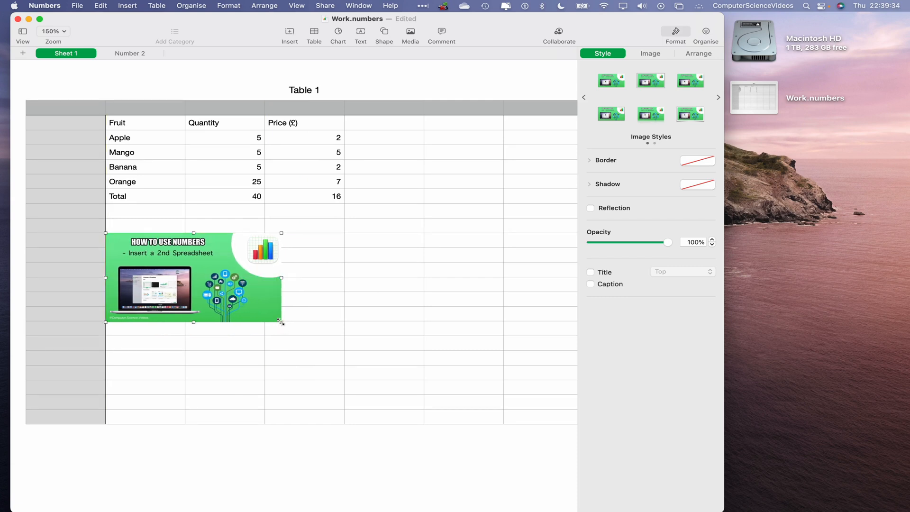
- Enlarge the thumbnail, move it to the table's bottom-left, and deselect it
drag(281, 323, 342, 354)
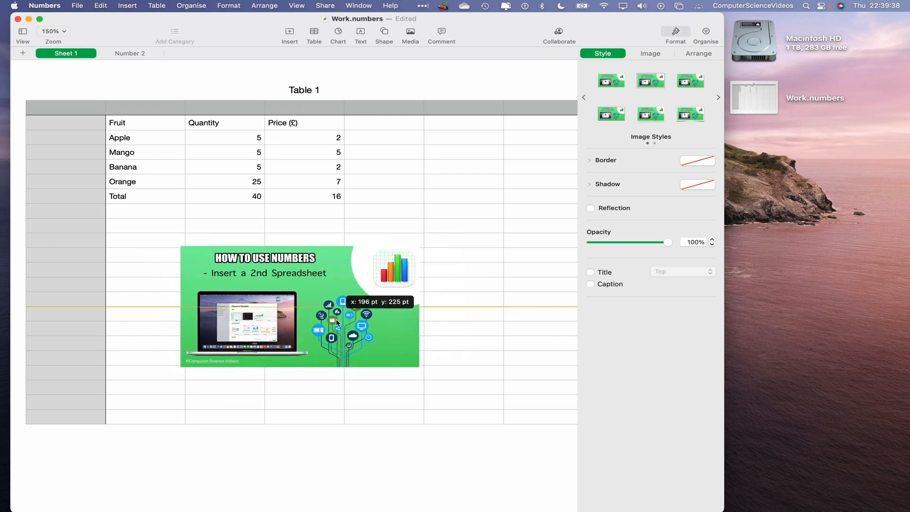
drag(300, 308, 424, 290)
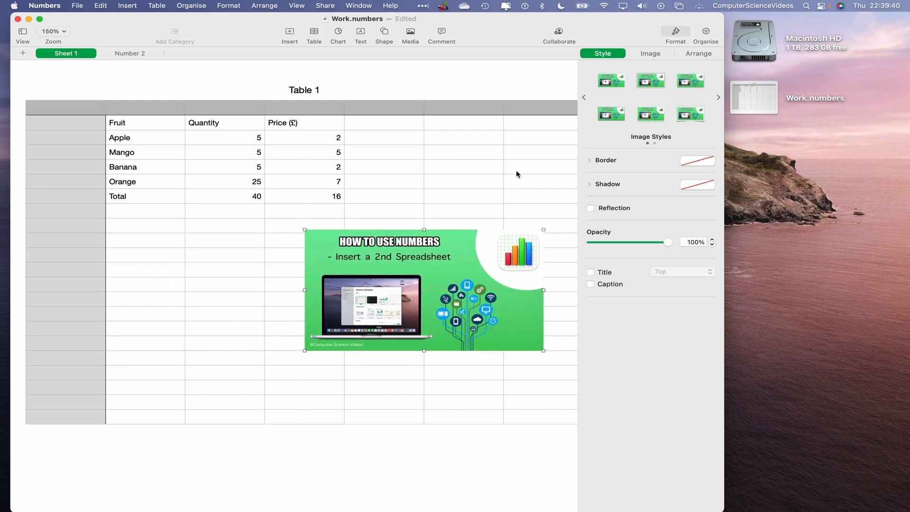
mouse_move(621, 251)
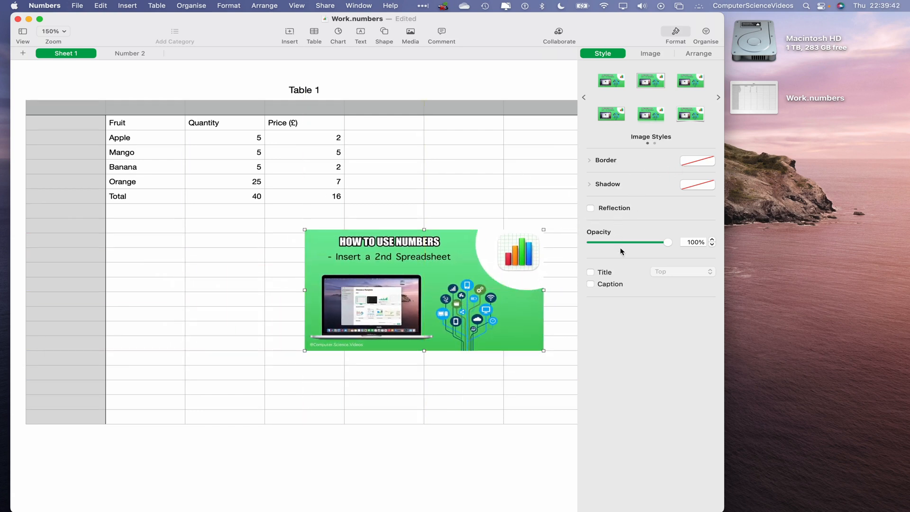
mouse_move(579, 298)
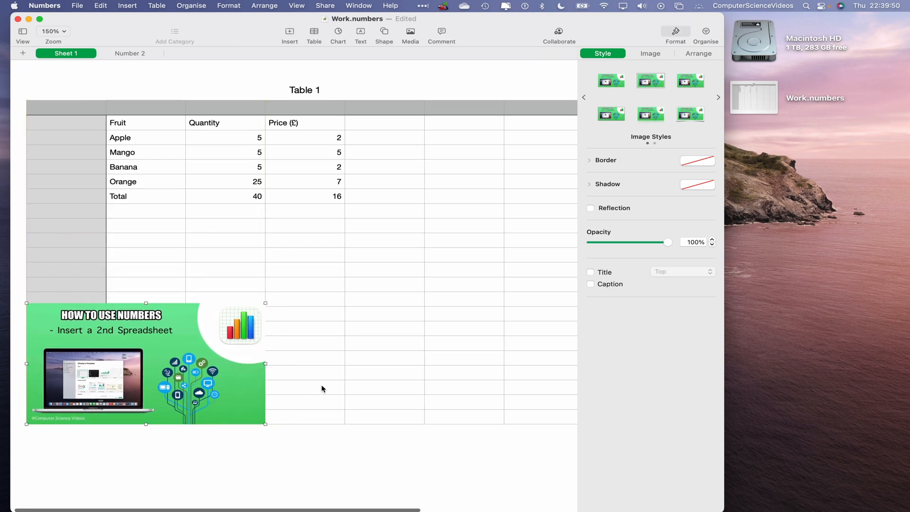
click(321, 389)
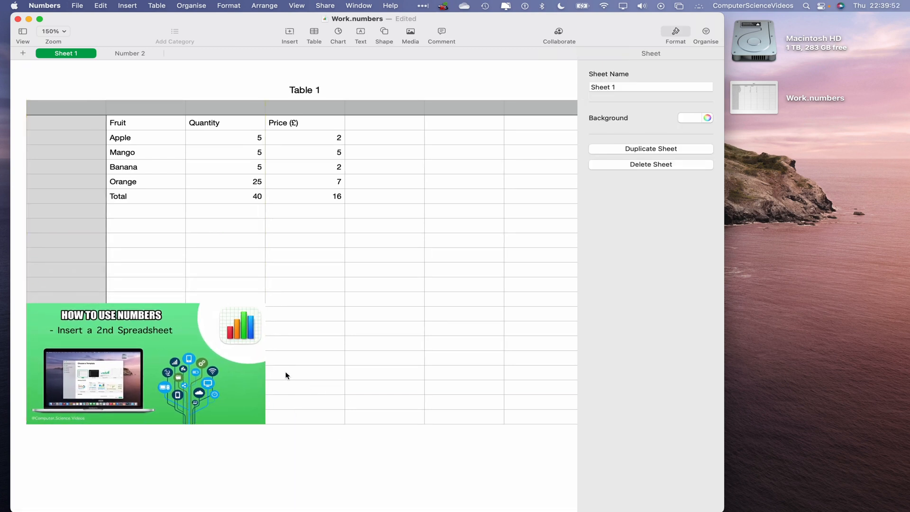